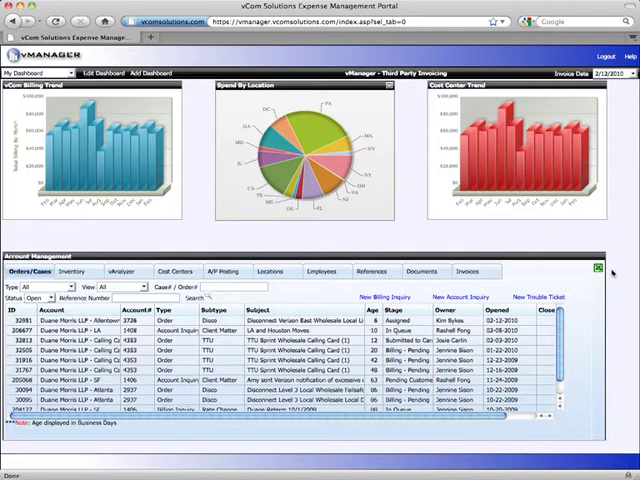
mouse_move(500, 176)
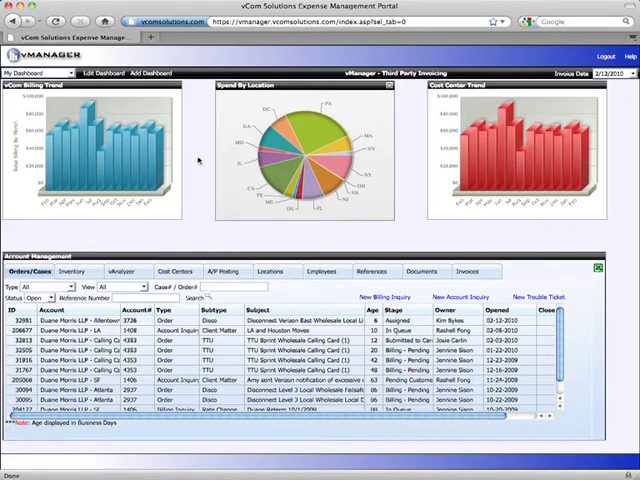
mouse_move(94, 228)
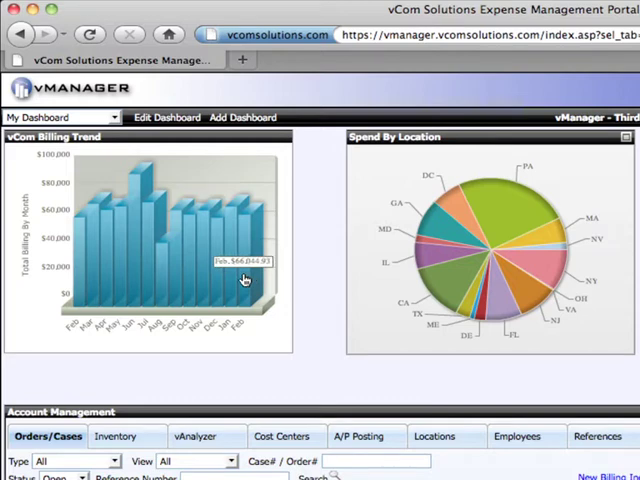
mouse_move(152, 276)
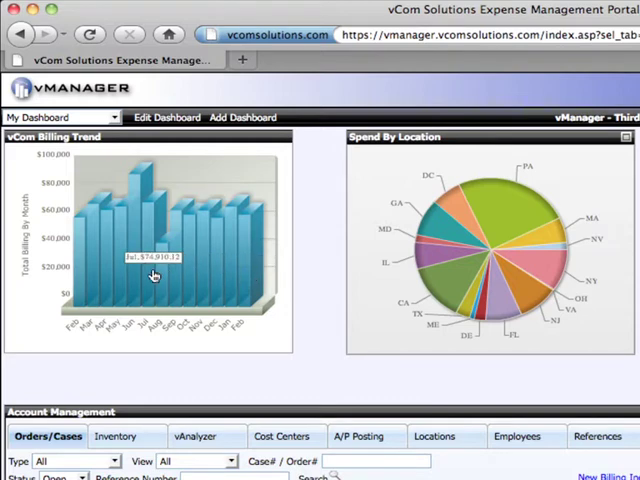
mouse_move(240, 270)
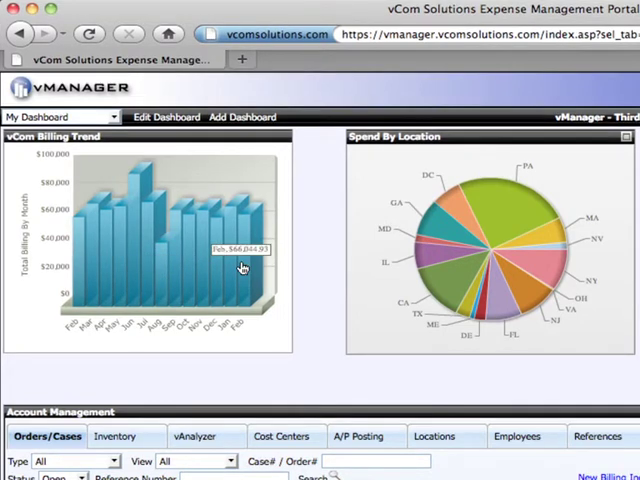
Drill from the billing trend bar through monthly recurring and Feature charges to one feature charge's detail
left_click(240, 268)
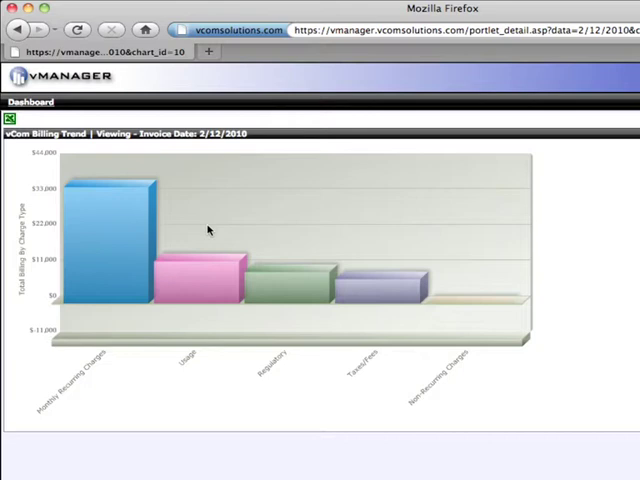
mouse_move(256, 304)
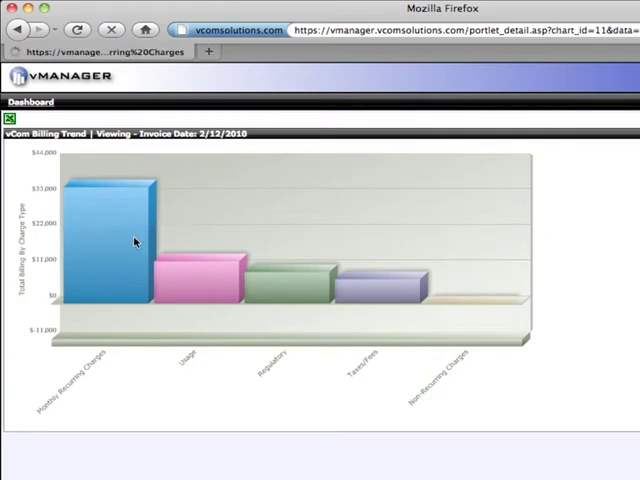
left_click(136, 240)
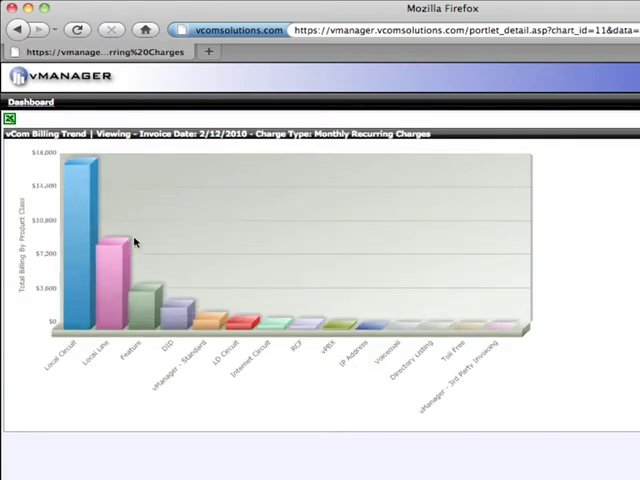
mouse_move(80, 278)
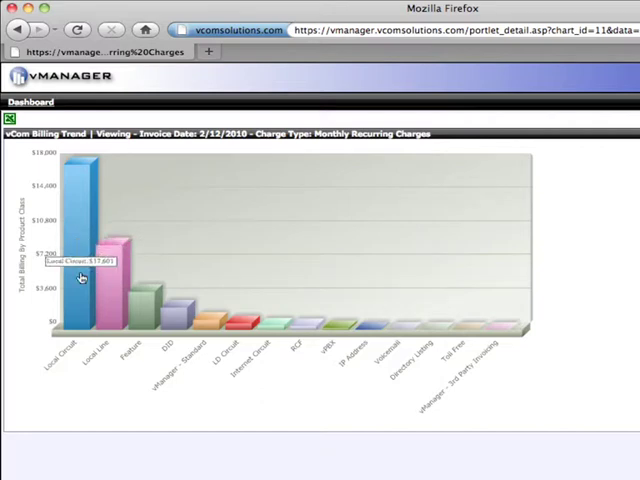
mouse_move(138, 304)
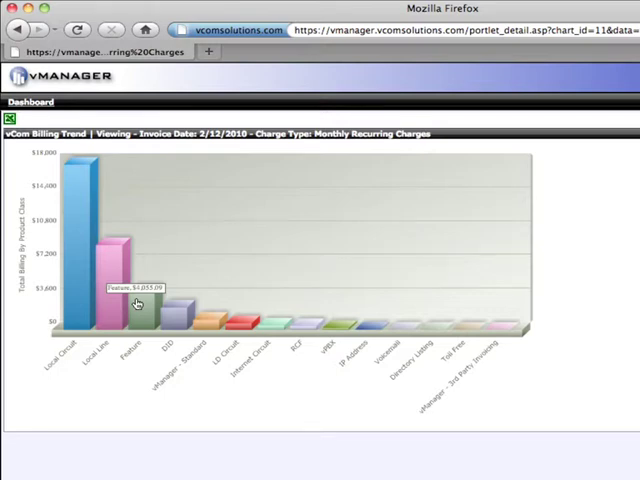
left_click(136, 304)
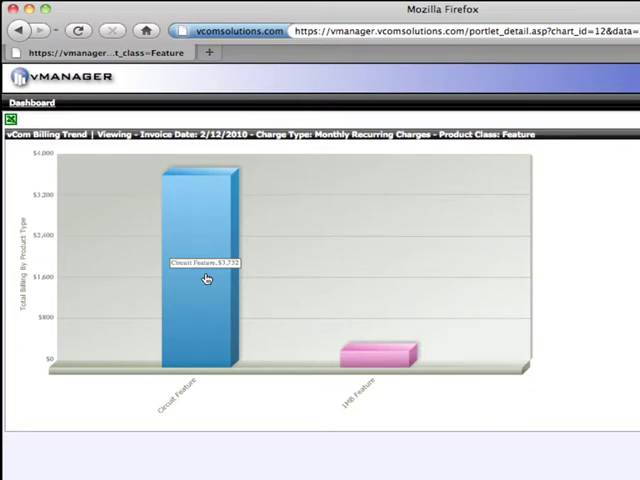
mouse_move(356, 356)
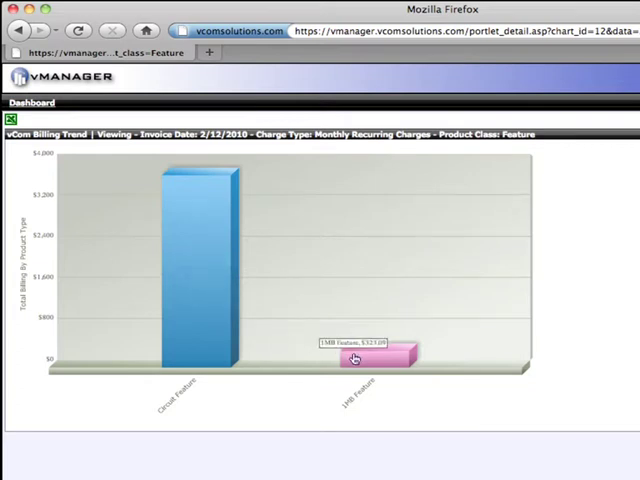
left_click(356, 358)
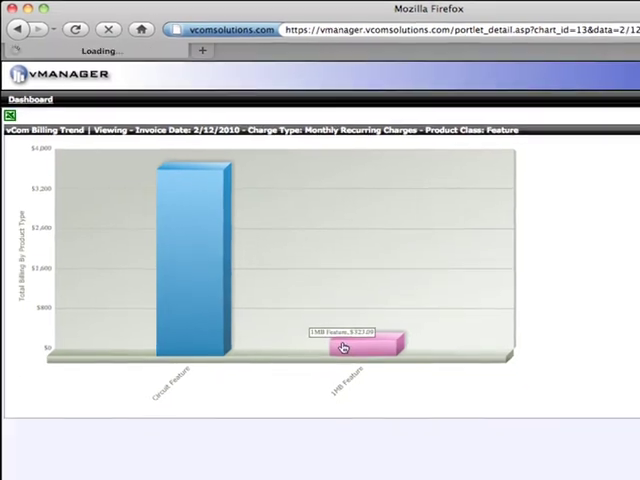
left_click(344, 348)
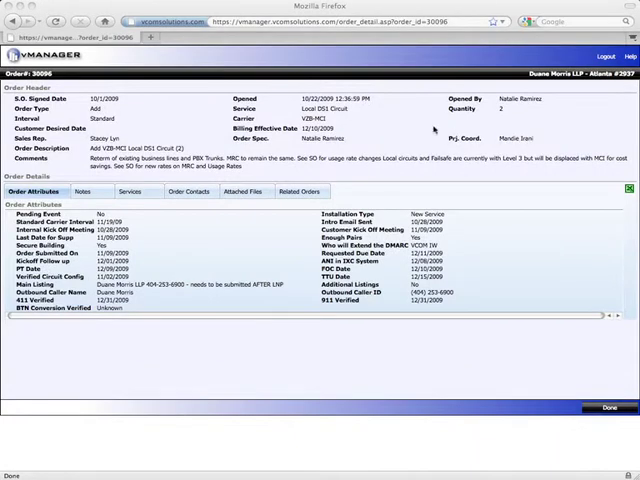
mouse_move(430, 132)
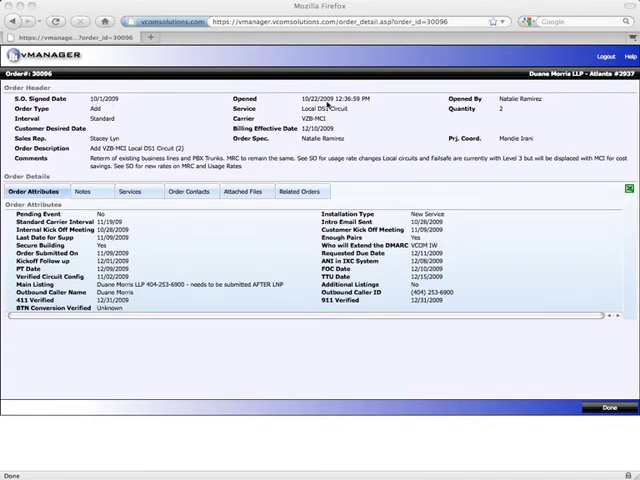
mouse_move(366, 122)
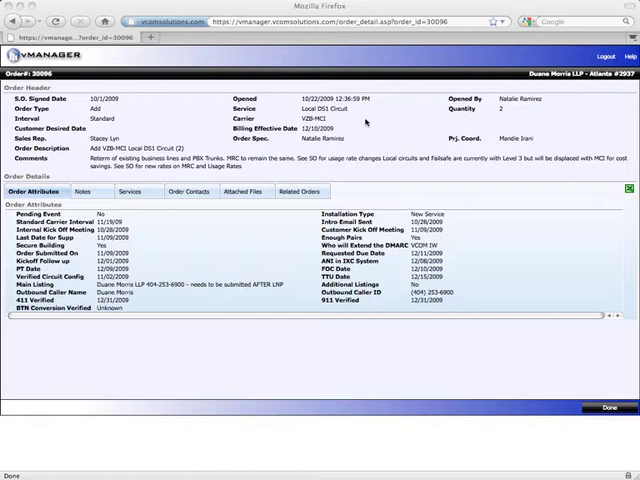
mouse_move(360, 130)
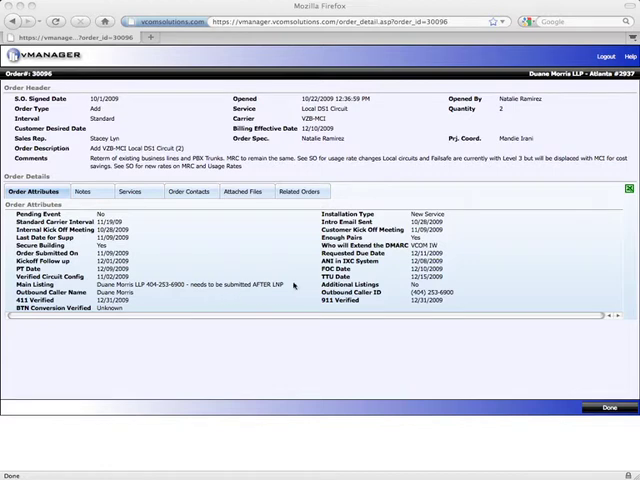
mouse_move(432, 276)
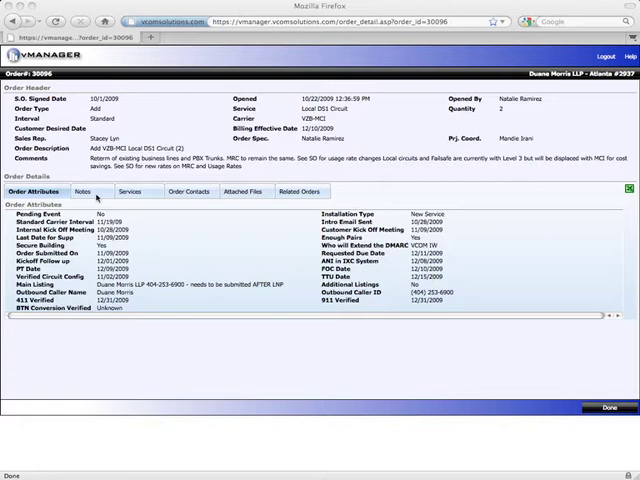
Review the order's notes and its services, including the first service's attributes
left_click(82, 192)
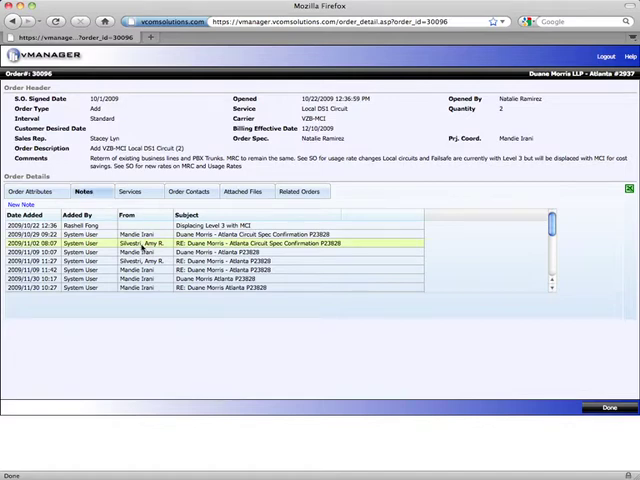
left_click(144, 264)
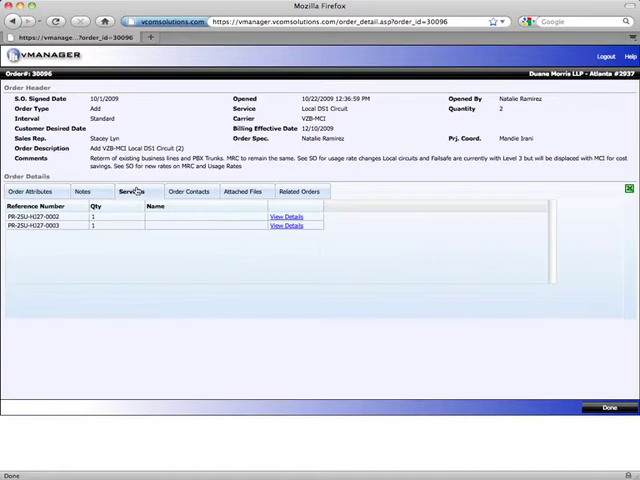
left_click(284, 216)
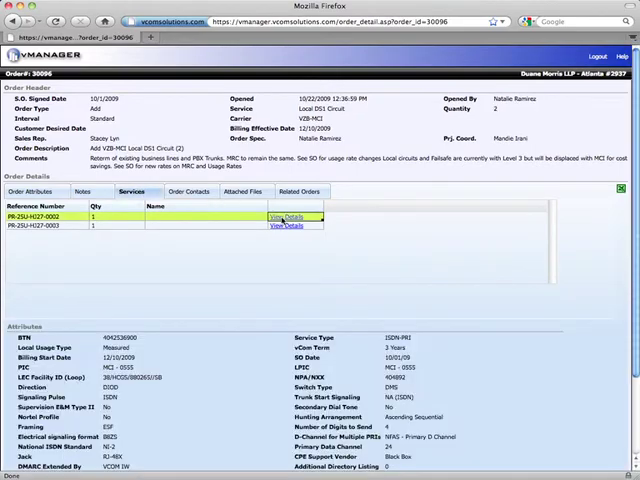
scroll("down", 3)
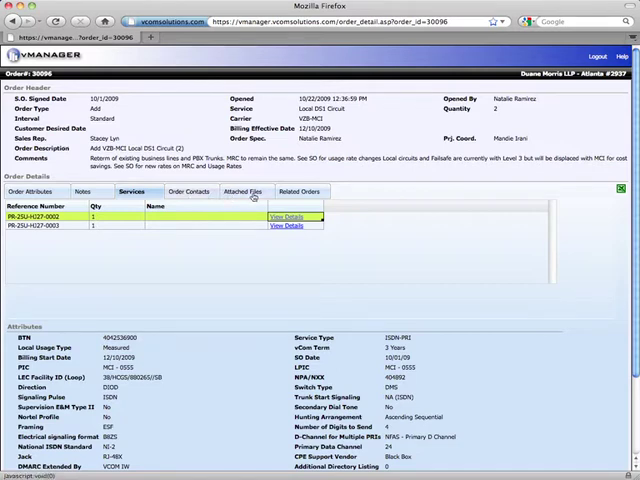
Review the related orders, then finish with Done to return to the dashboard
left_click(302, 192)
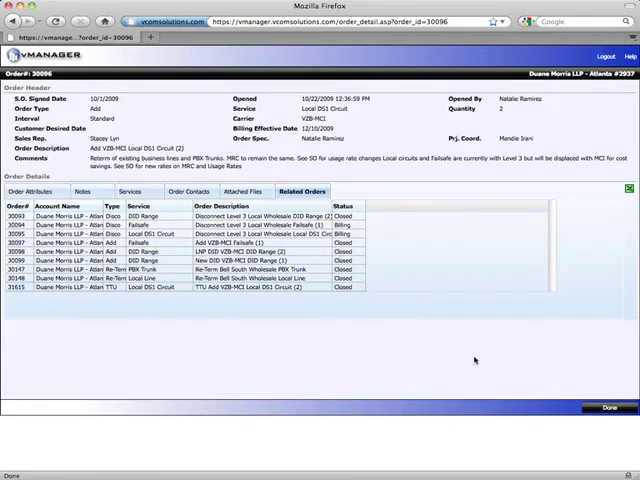
left_click(616, 408)
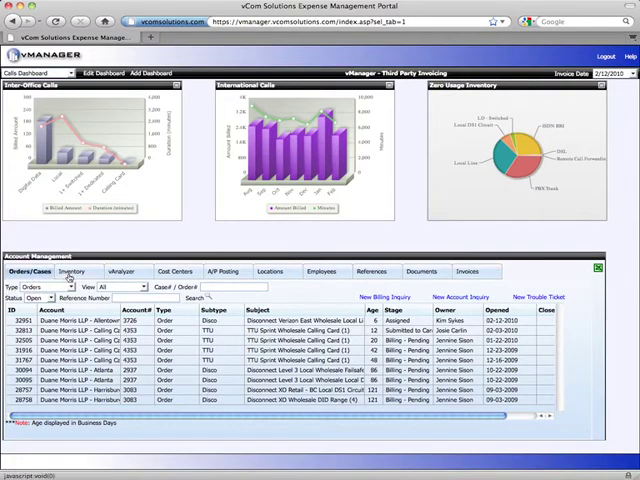
Filter the Inventory list by an account and by a service type
left_click(80, 272)
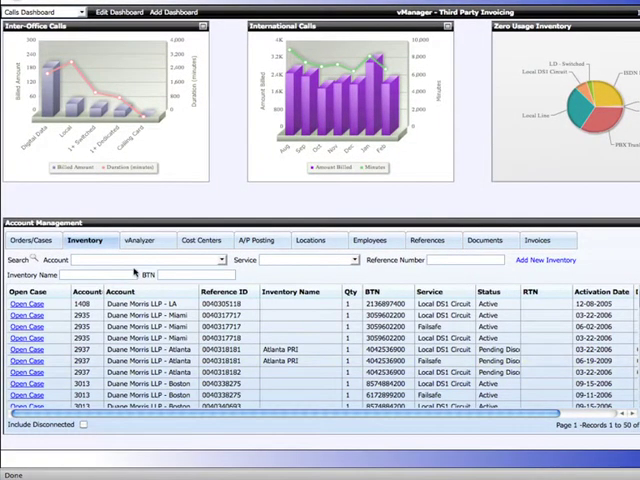
left_click(216, 260)
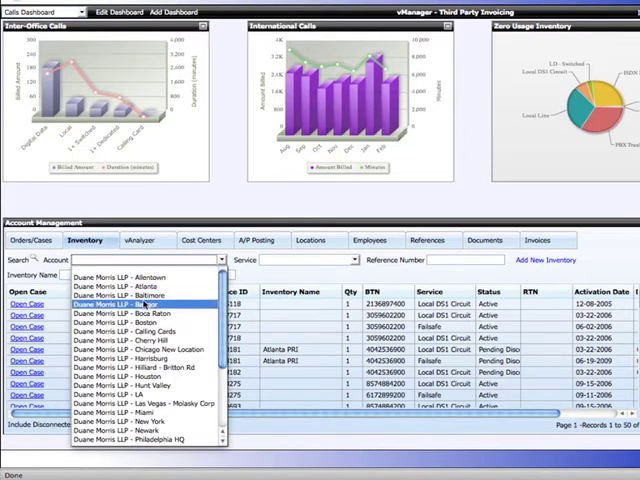
left_click(120, 304)
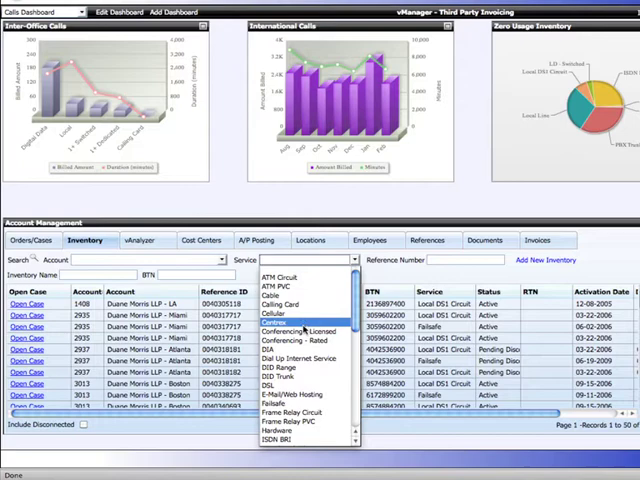
left_click(284, 324)
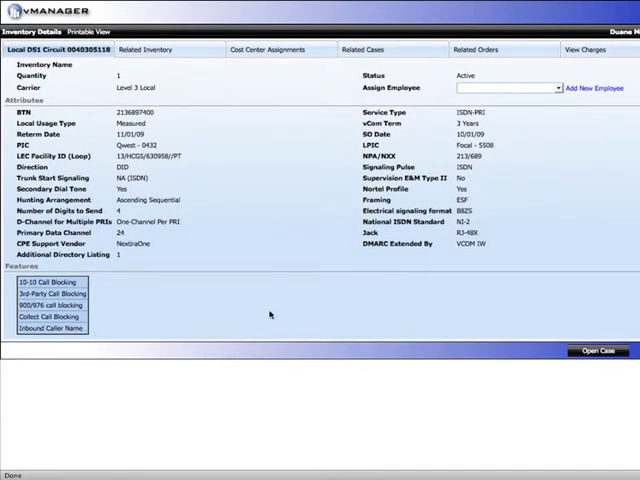
mouse_move(196, 214)
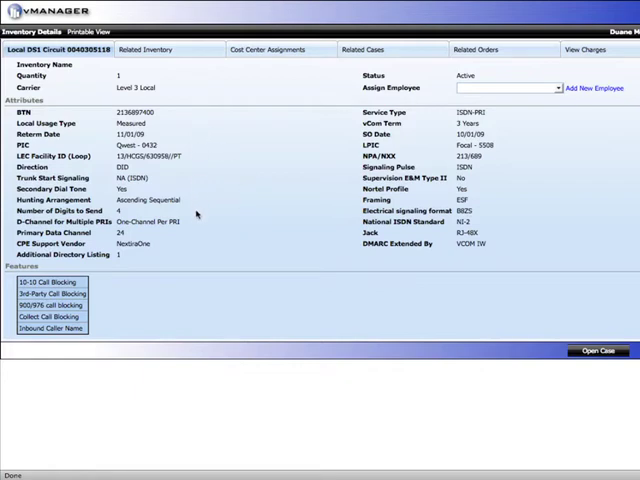
mouse_move(508, 252)
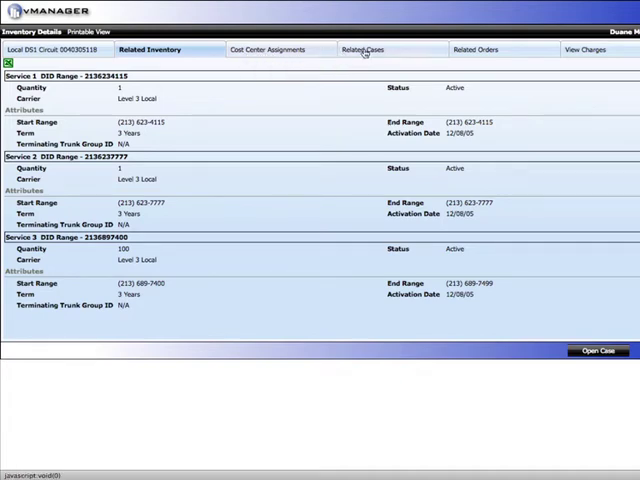
View the circuit's related cases and orders, then its charges for the 12/12/2009 invoice
left_click(364, 48)
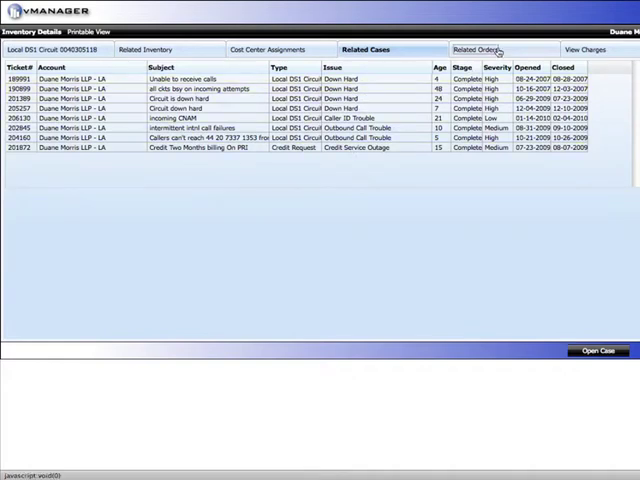
left_click(484, 48)
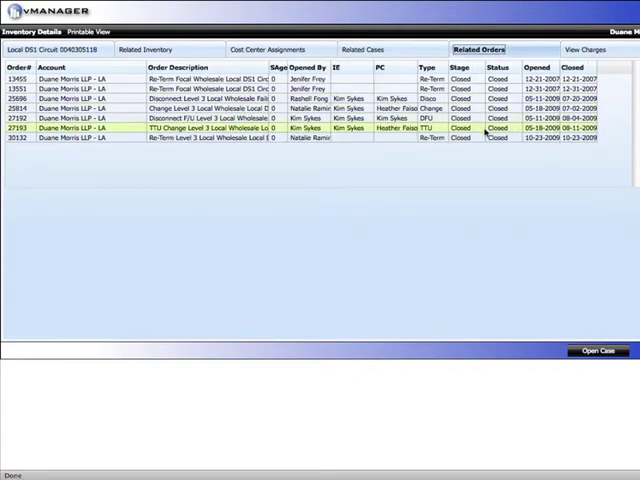
left_click(586, 48)
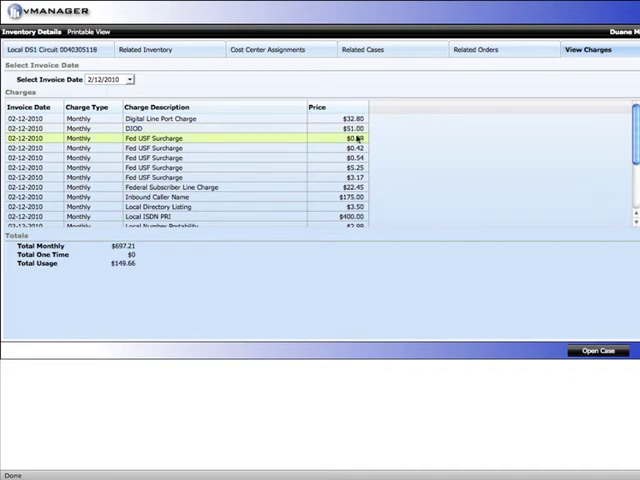
scroll("down", 3)
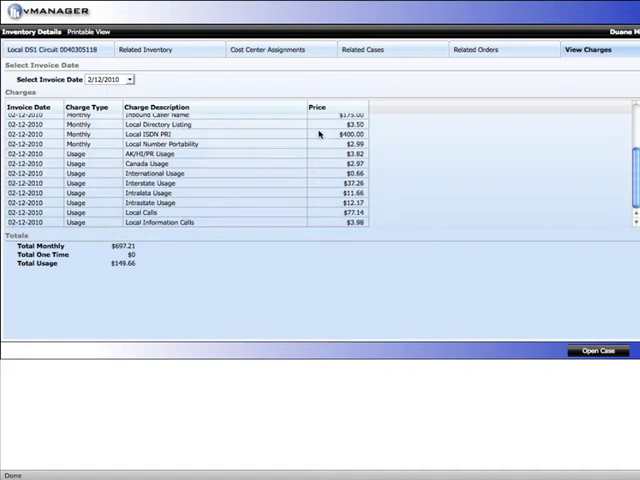
mouse_move(220, 278)
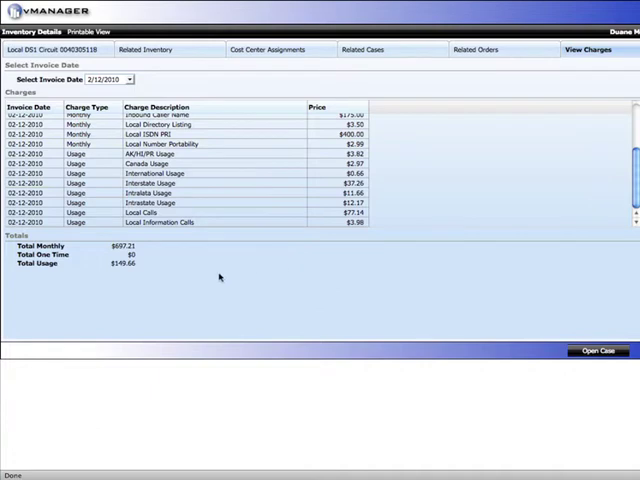
mouse_move(52, 284)
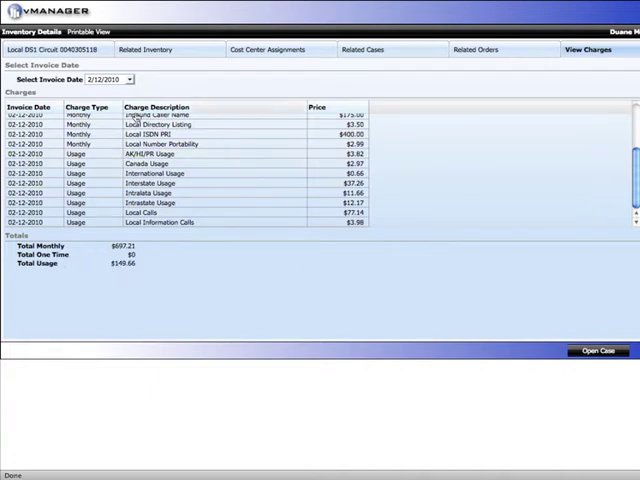
left_click(136, 80)
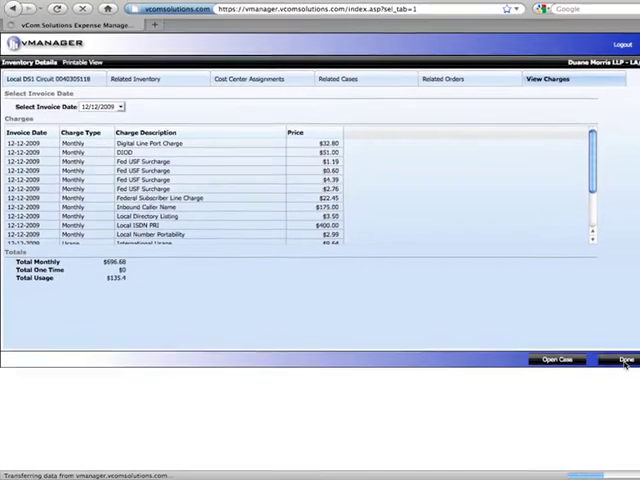
Close the circuit details and drill vAnalyzer spend into the LD product group's 1+ Switched types
left_click(624, 358)
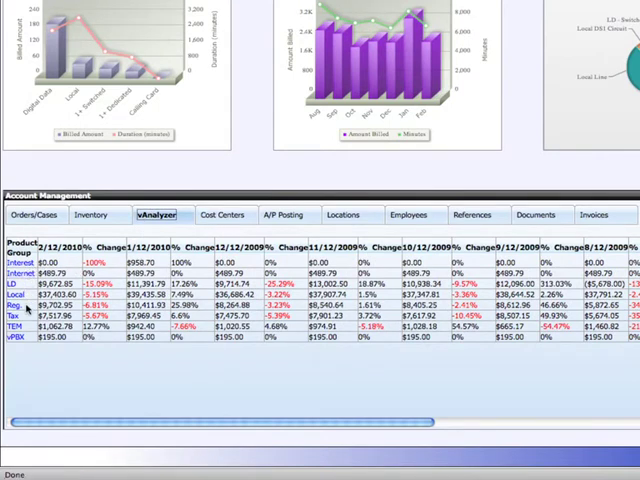
mouse_move(12, 304)
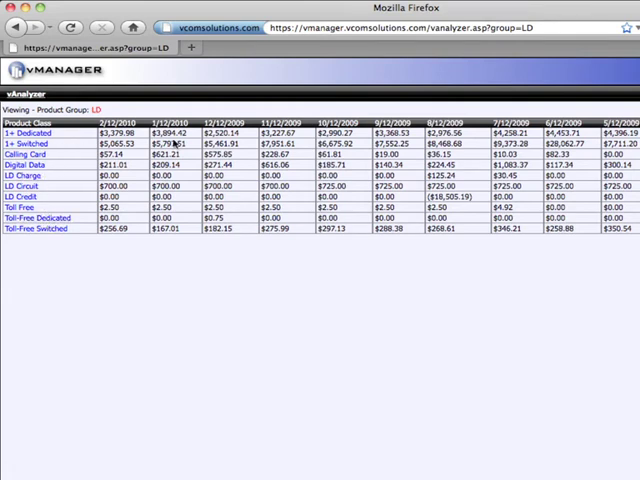
mouse_move(84, 148)
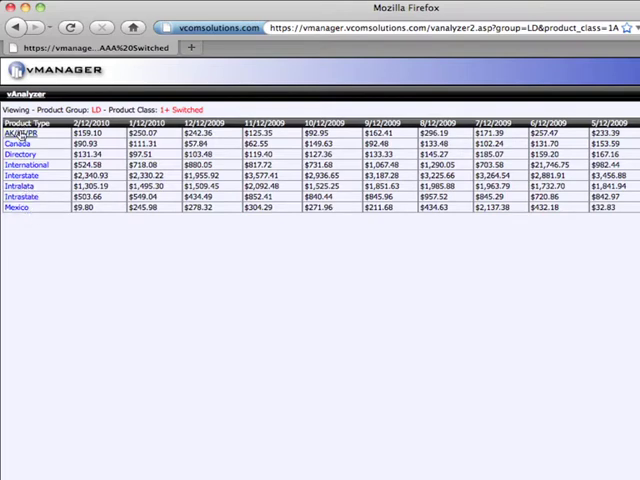
left_click(22, 132)
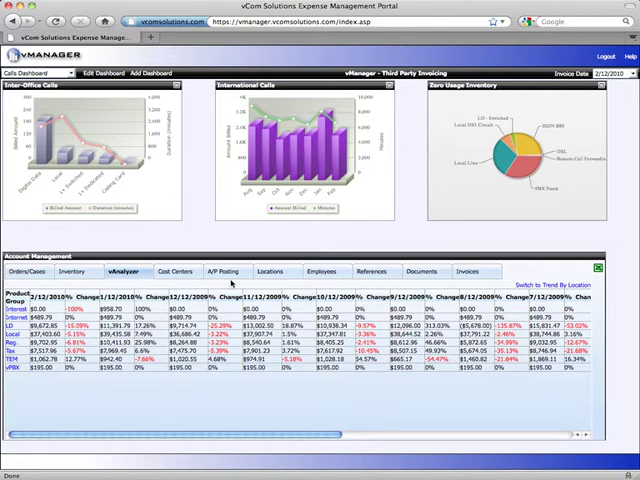
Browse the Locations list, an employee's record, and the Employees list
left_click(272, 272)
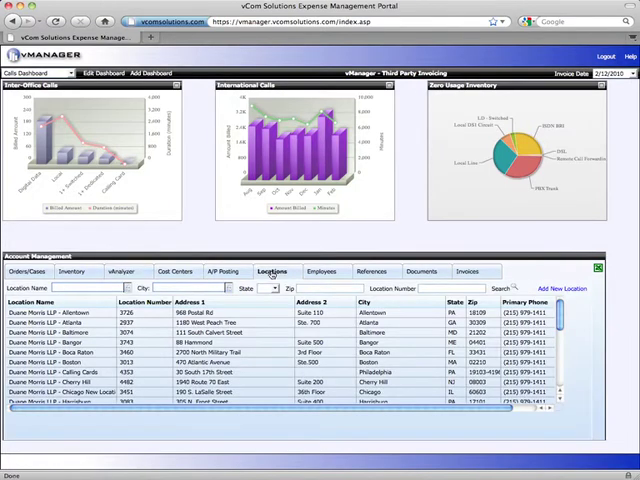
left_click(268, 342)
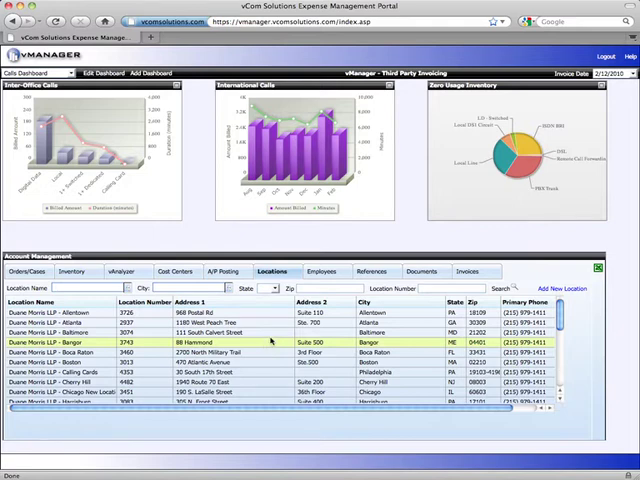
left_click(322, 272)
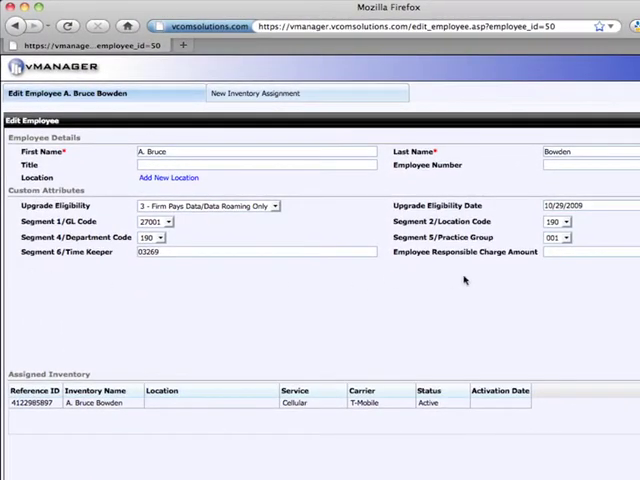
mouse_move(564, 270)
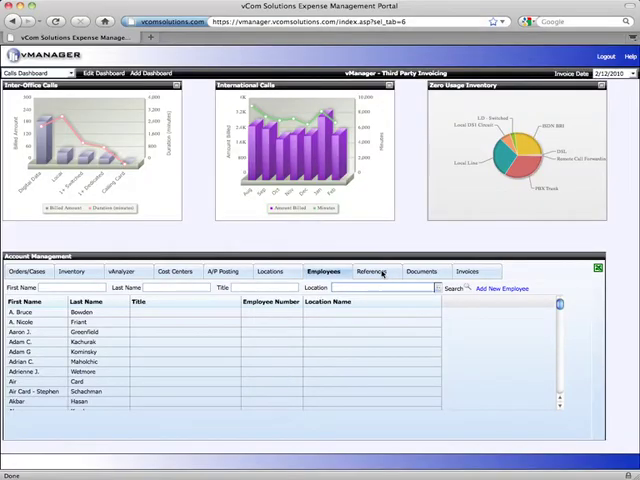
View the References support contacts, then the Documents list of contracts
left_click(374, 272)
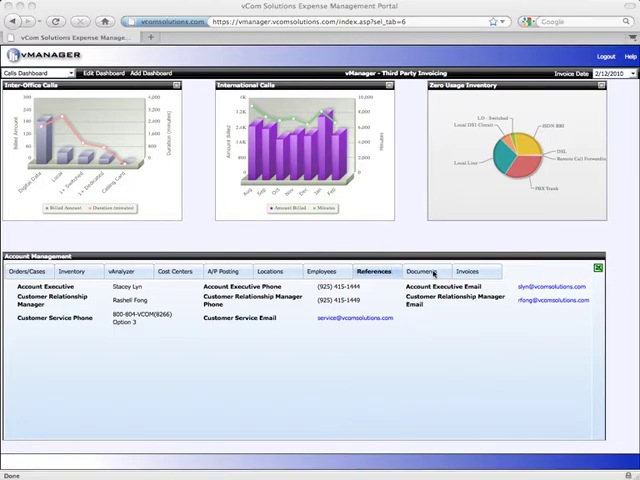
left_click(424, 272)
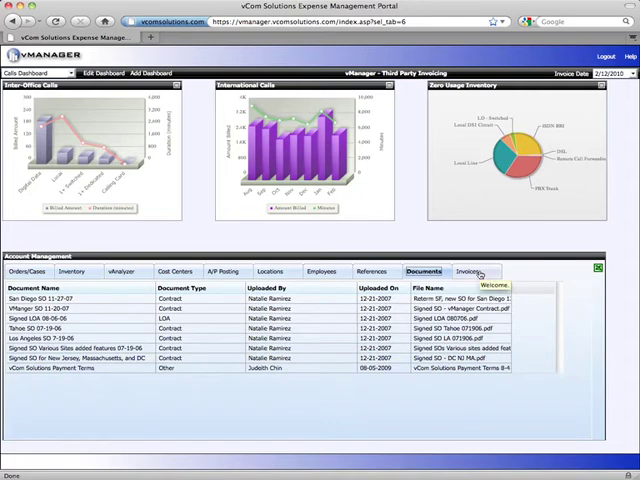
Open an invoice summary, break down its Local charges, then open the T-Mobile invoice
left_click(474, 272)
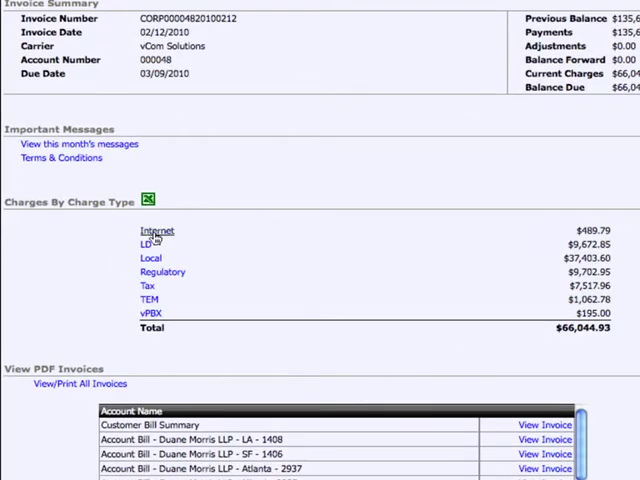
left_click(150, 258)
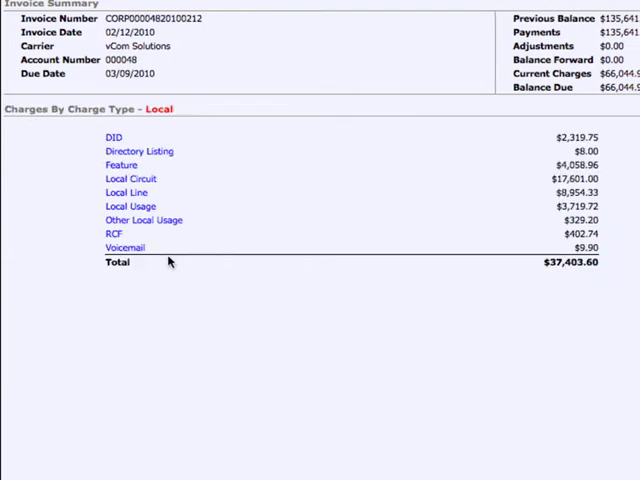
mouse_move(124, 192)
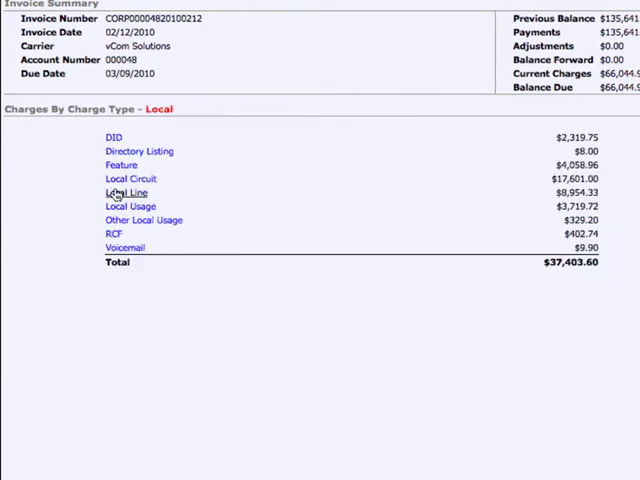
left_click(124, 192)
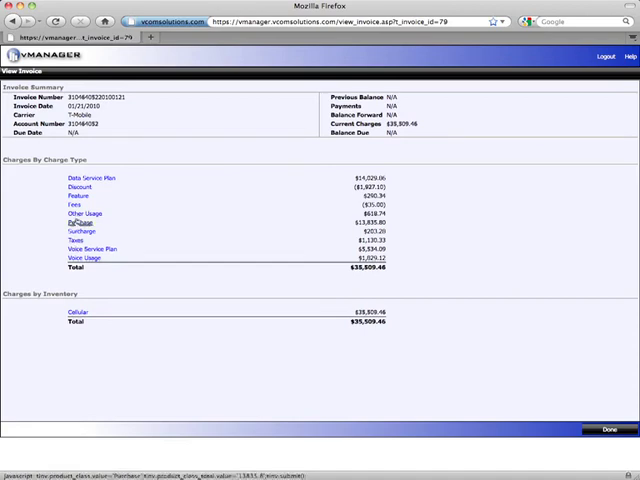
Show one cellular line's itemized charges (about $93) on the T-Mobile invoice
left_click(100, 178)
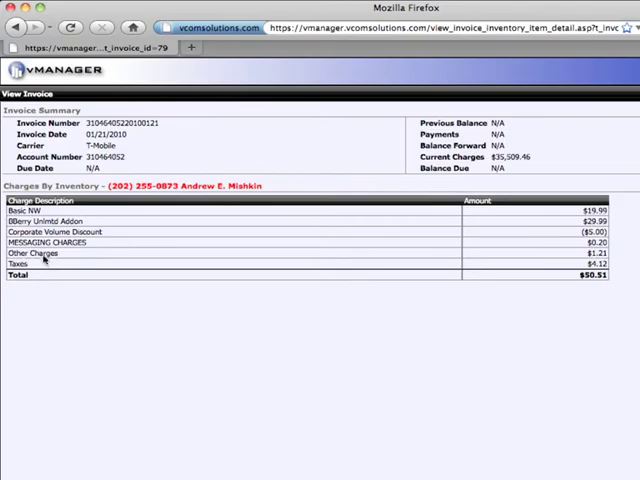
mouse_move(224, 456)
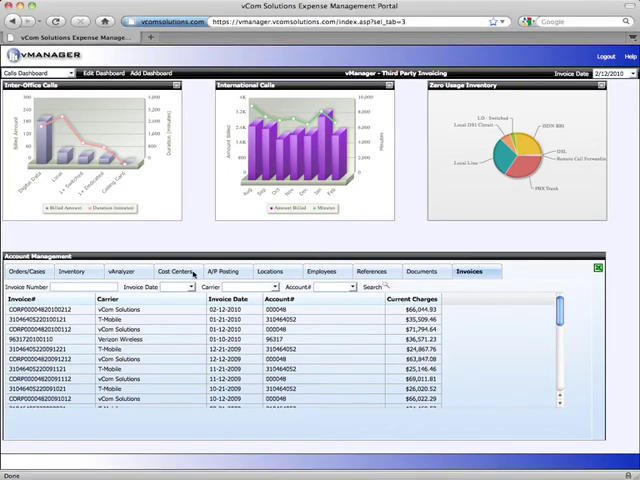
Browse the Cost Centers list, then the A/P Posting invoice batches
left_click(162, 272)
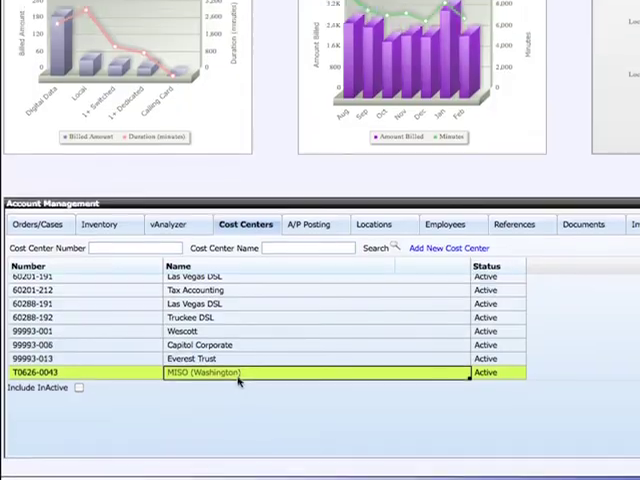
double_click(250, 372)
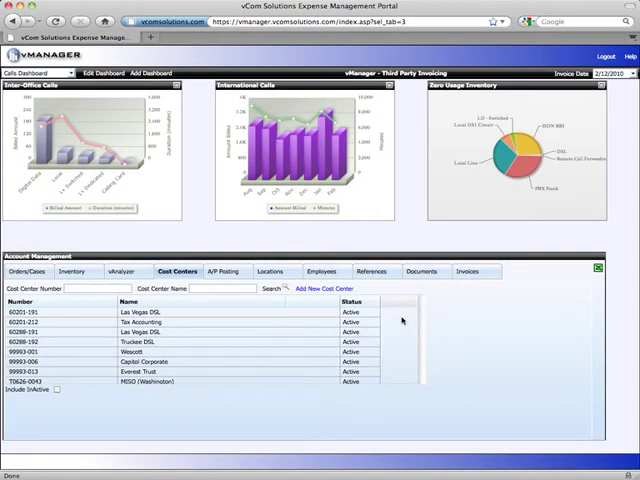
left_click(220, 272)
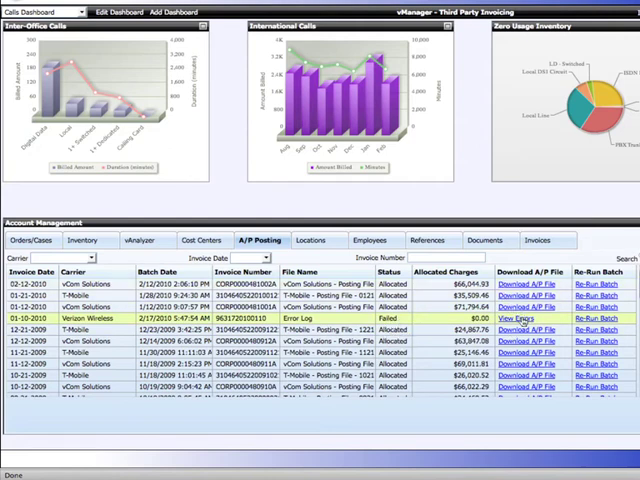
mouse_move(528, 318)
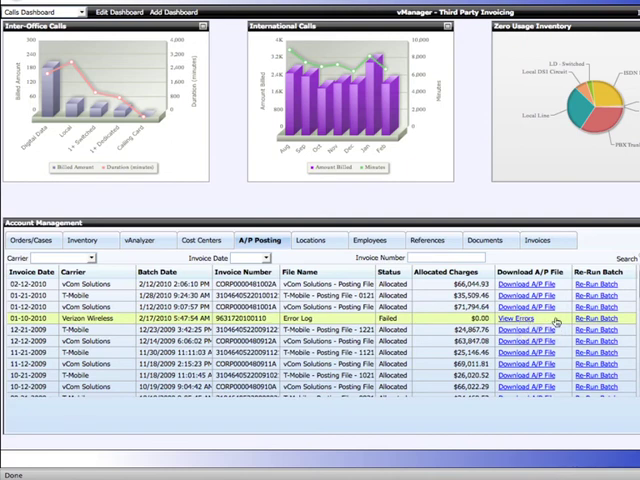